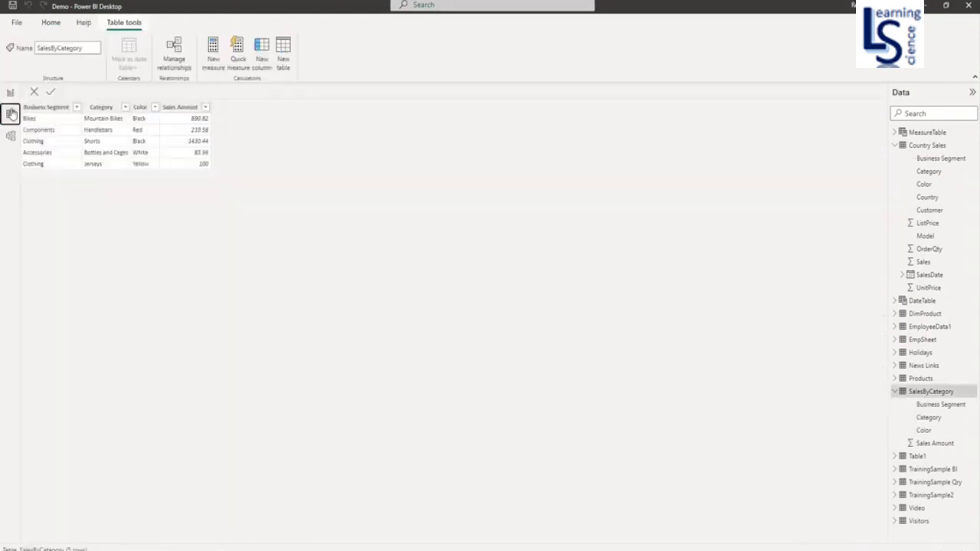
Step: Switch from the SalesByCategory data view to the Report view page
left_click(101, 107)
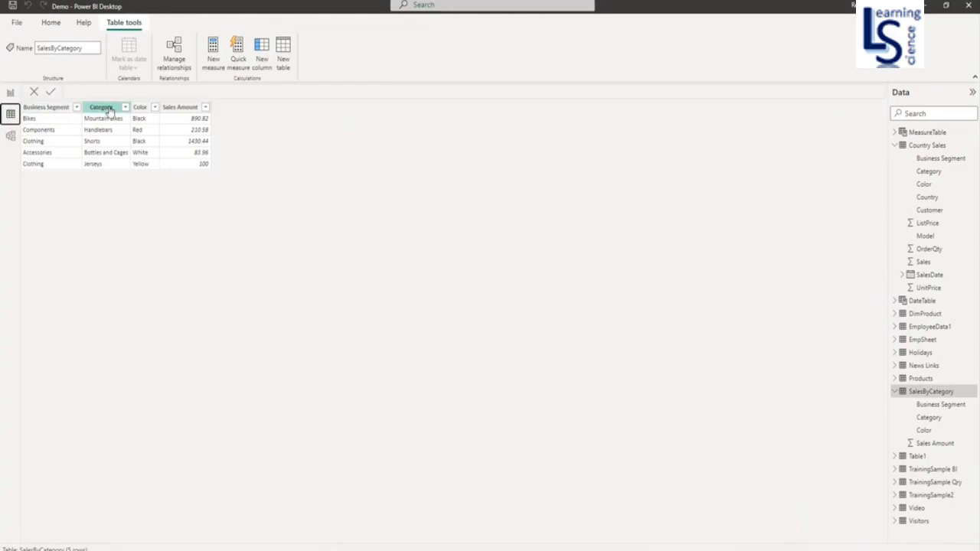
left_click(180, 107)
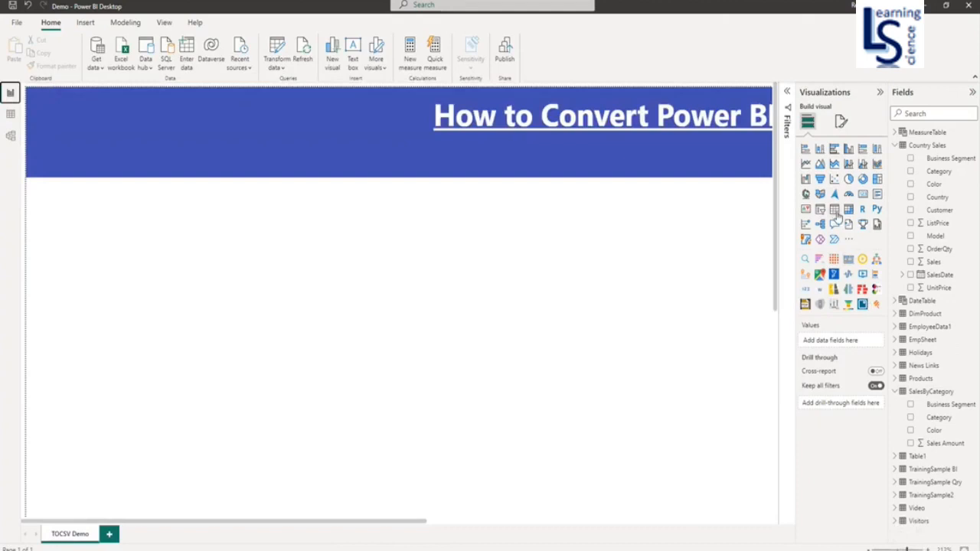
Step: Add a Table visual with Business Segment, Category, Color and Sales Amount, totalling 2,715.80
left_click(833, 208)
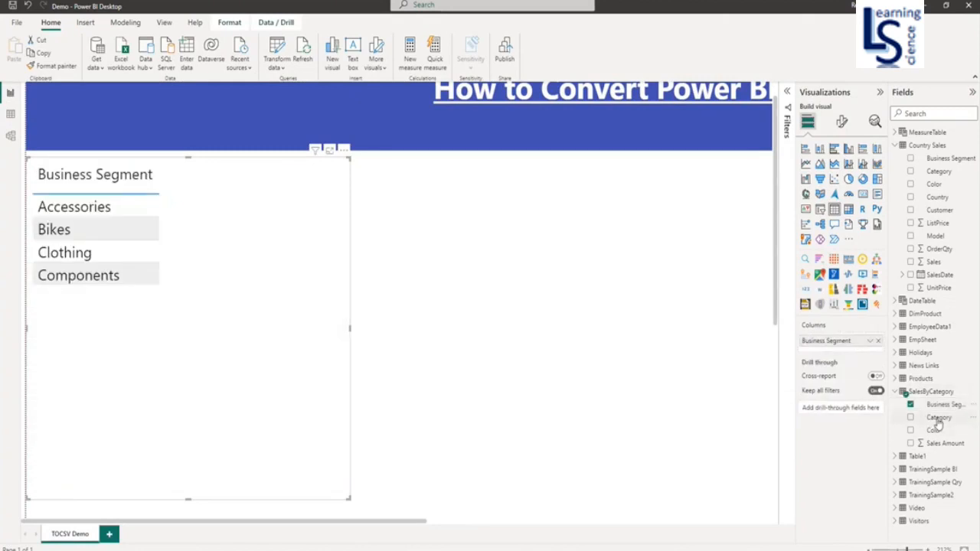
left_click(910, 417)
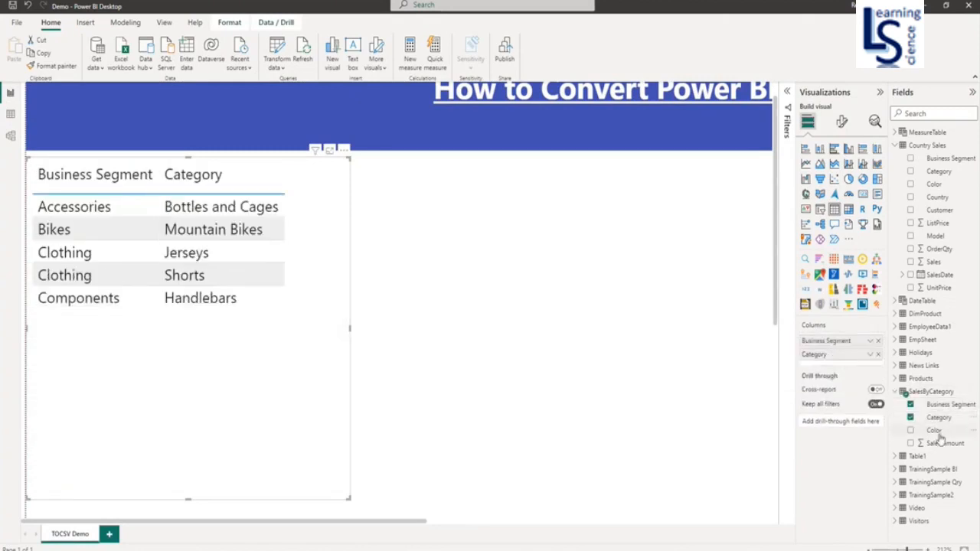
left_click(910, 428)
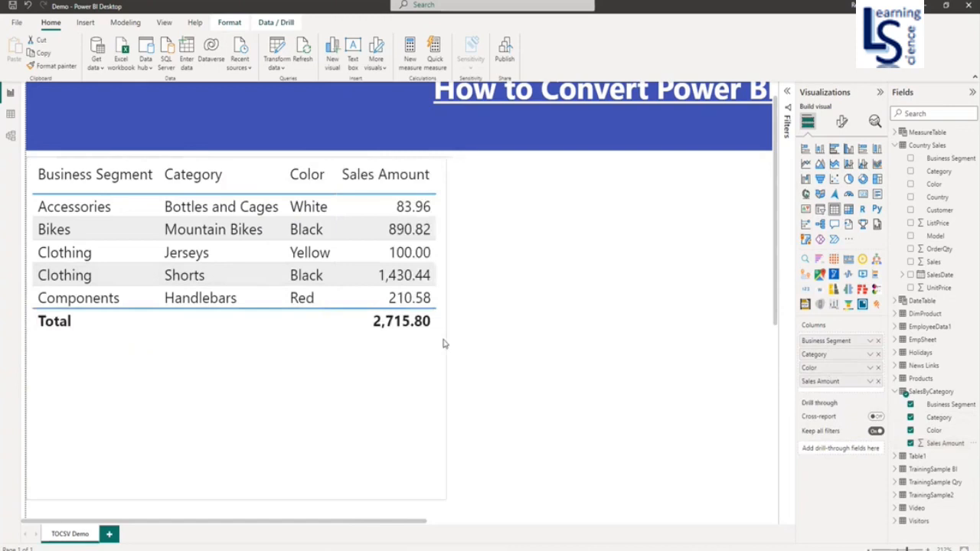
left_click(371, 298)
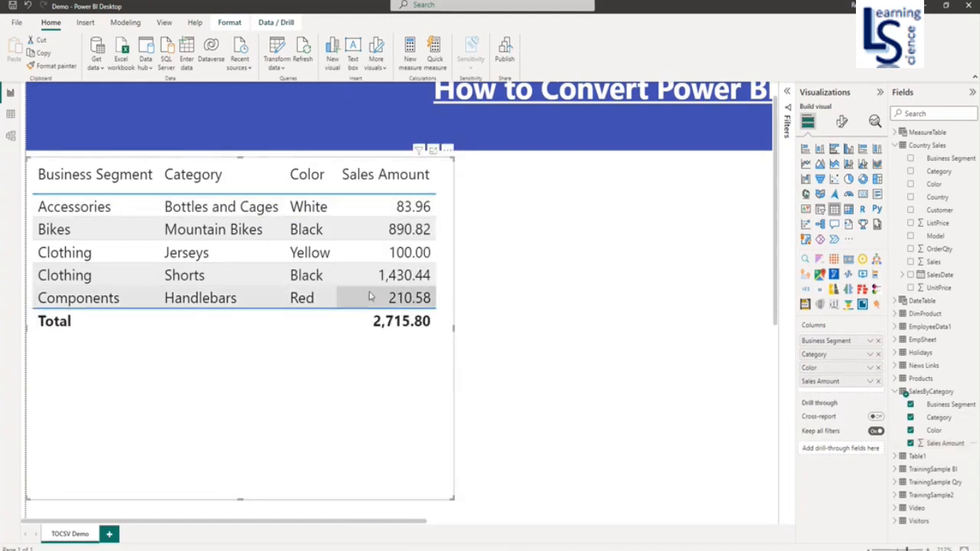
left_click(126, 22)
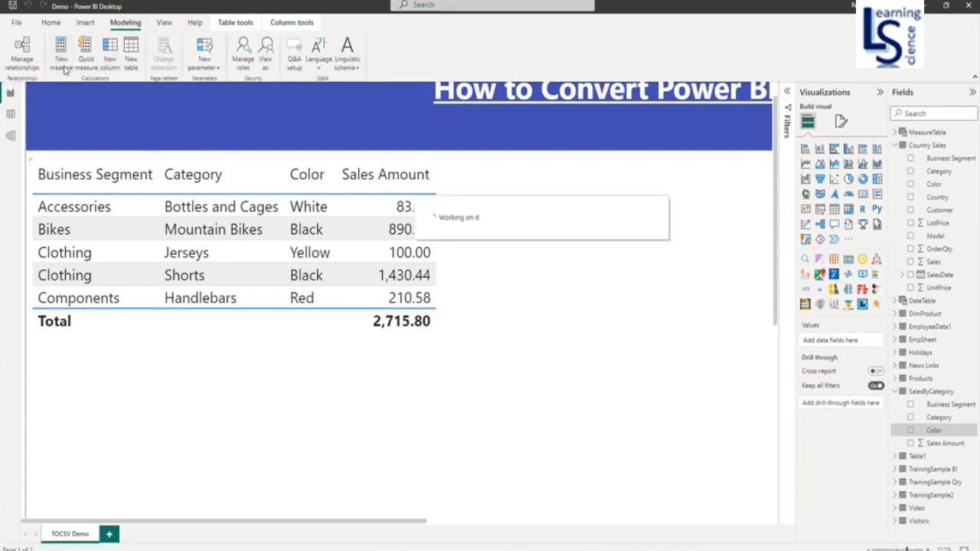
Step: Create a new measure and rename it csv
left_click(61, 53)
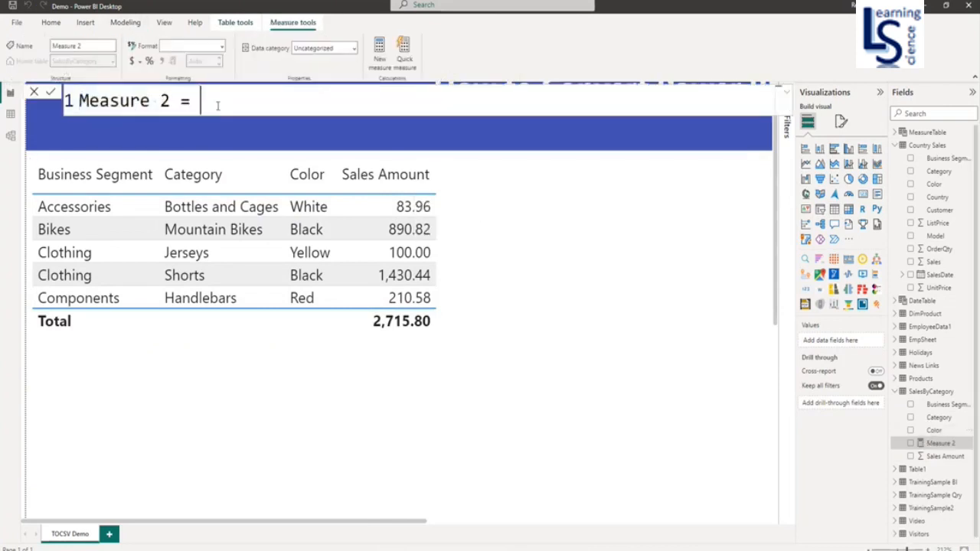
double_click(121, 101)
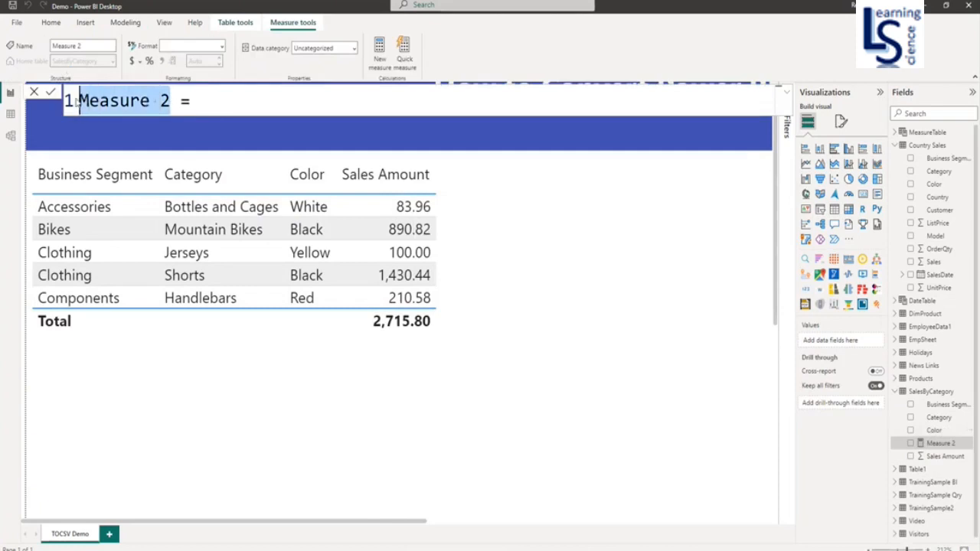
type("csv =")
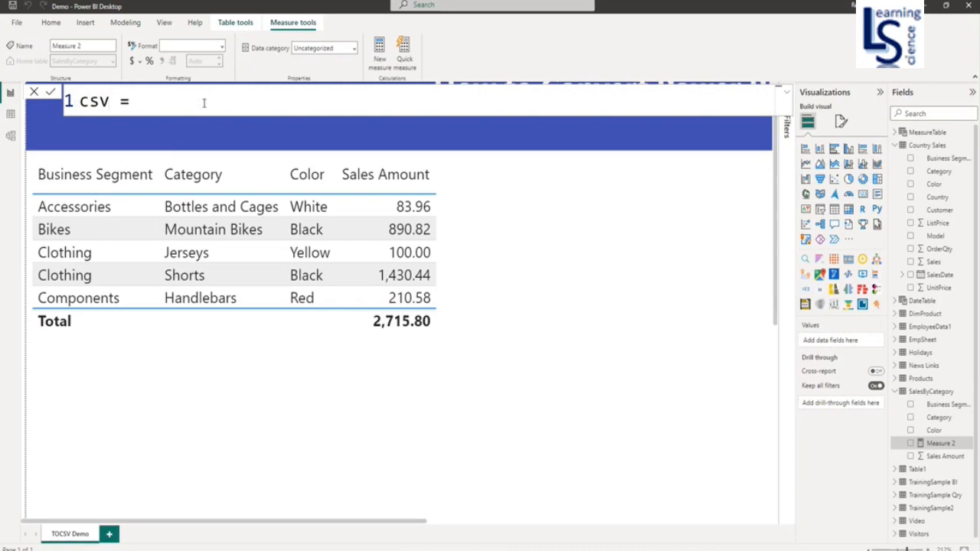
Step: Enter the formula TOCSV(SalesByCategory,,",",FALSE()) with comma delimiter and no header row
type("t")
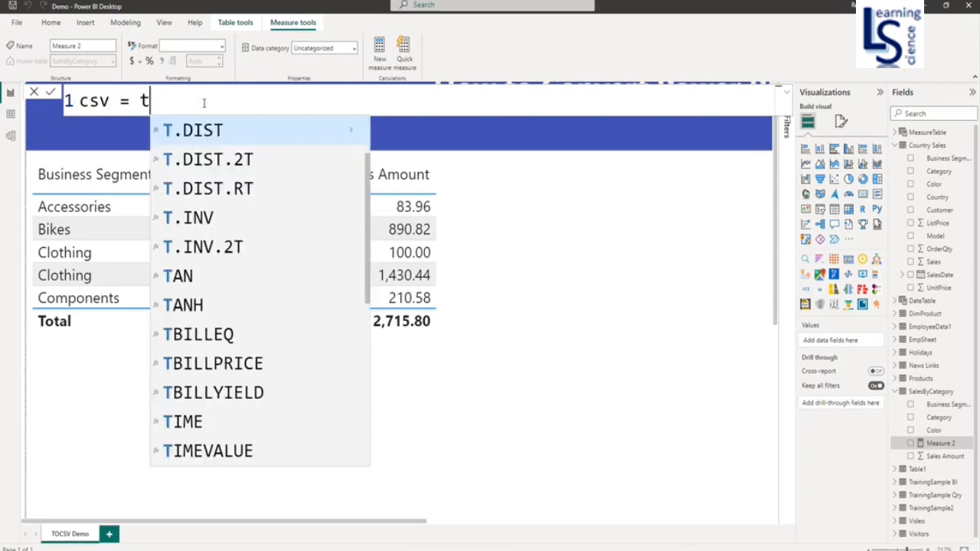
type("OCSV(")
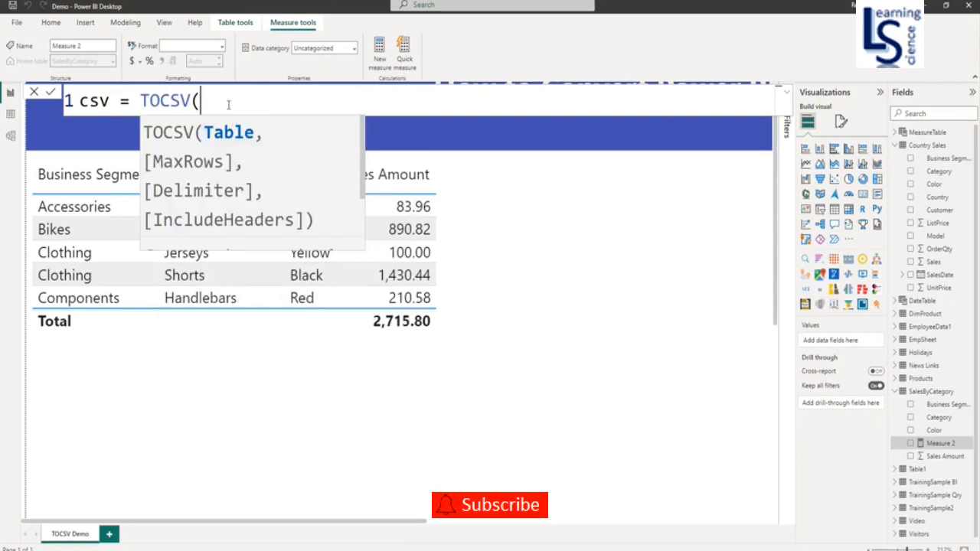
type("SALE")
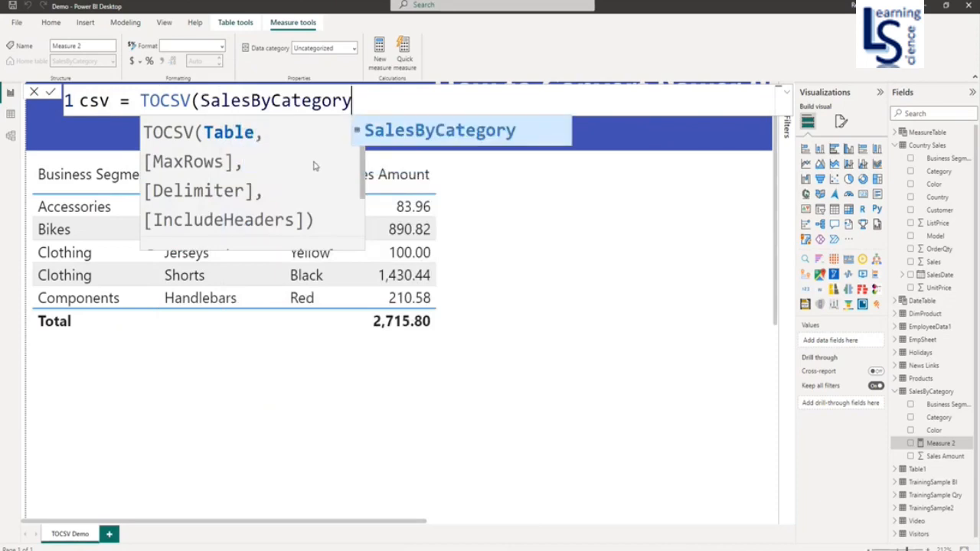
type(",")
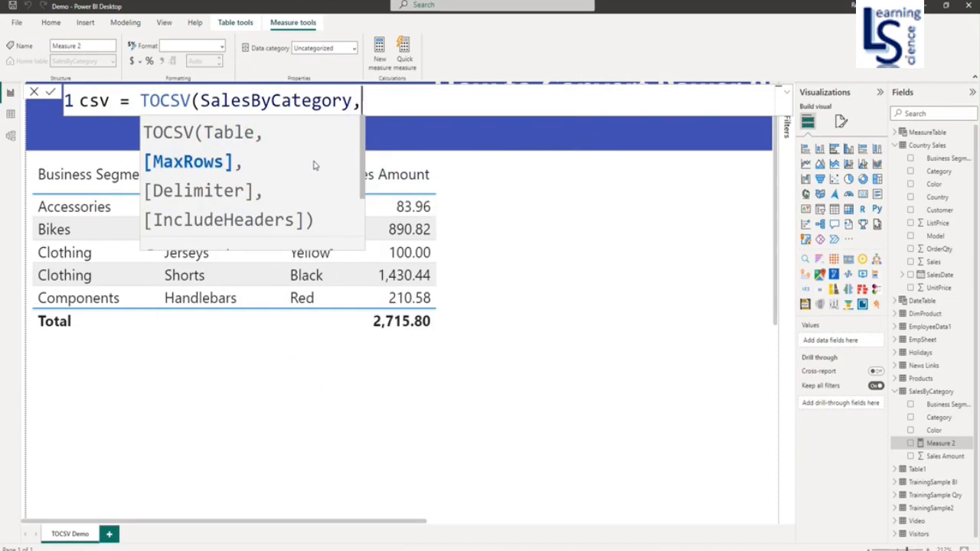
type(",")
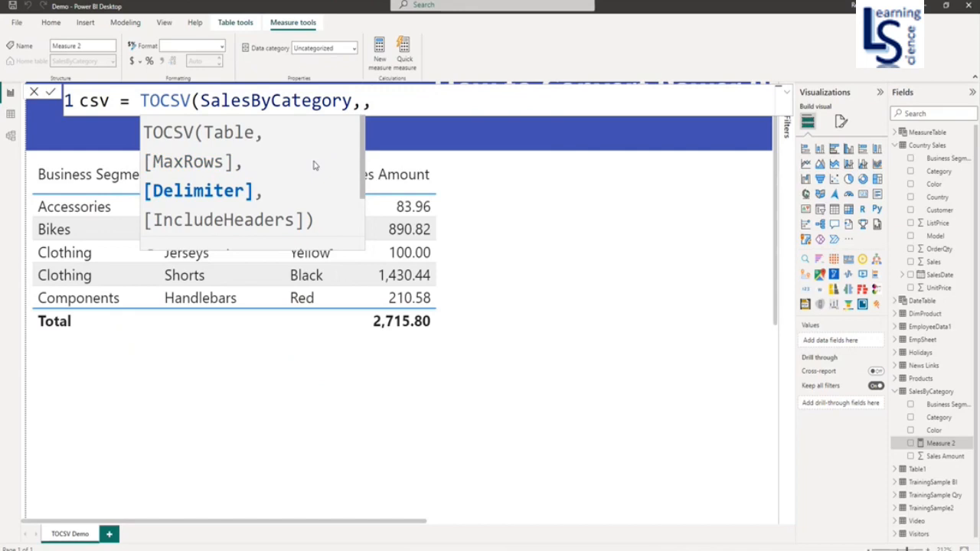
type("\",")
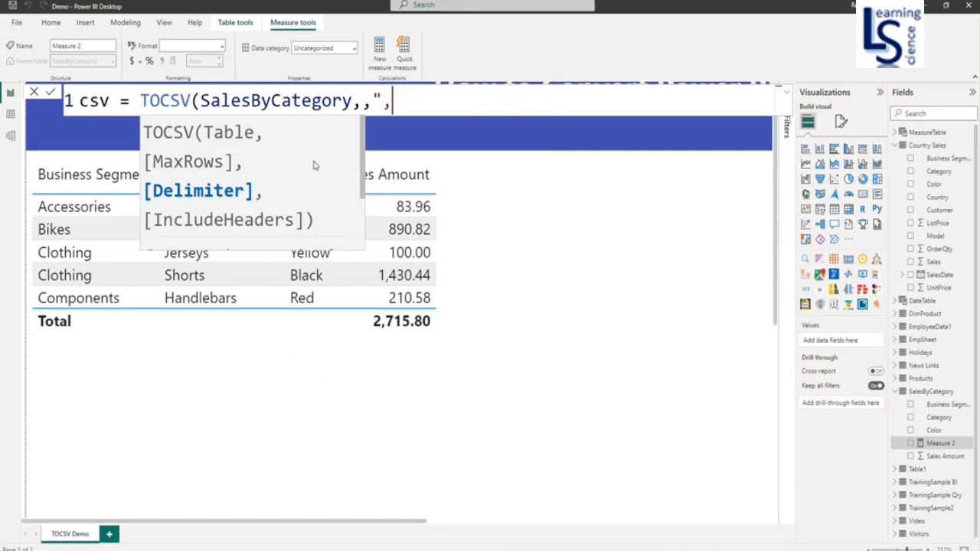
type("\"")
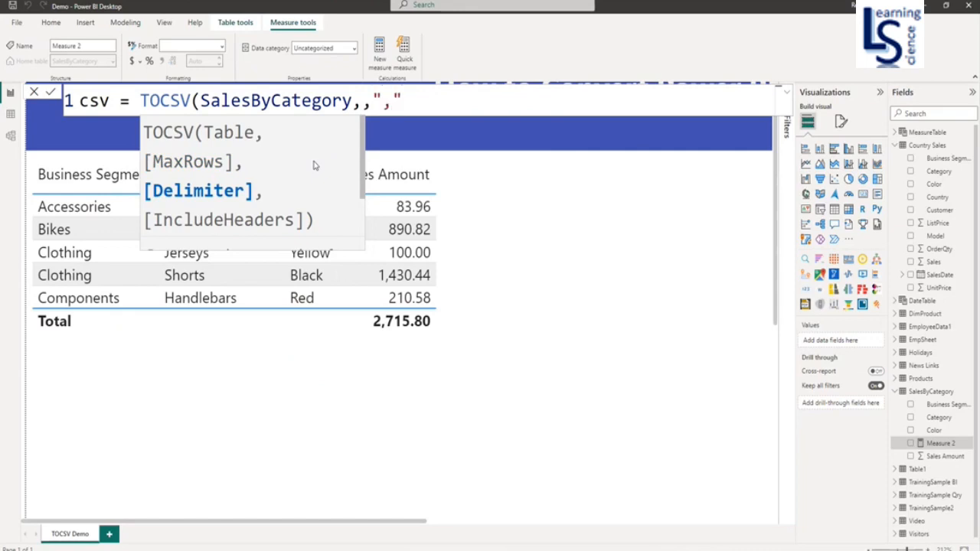
type(",")
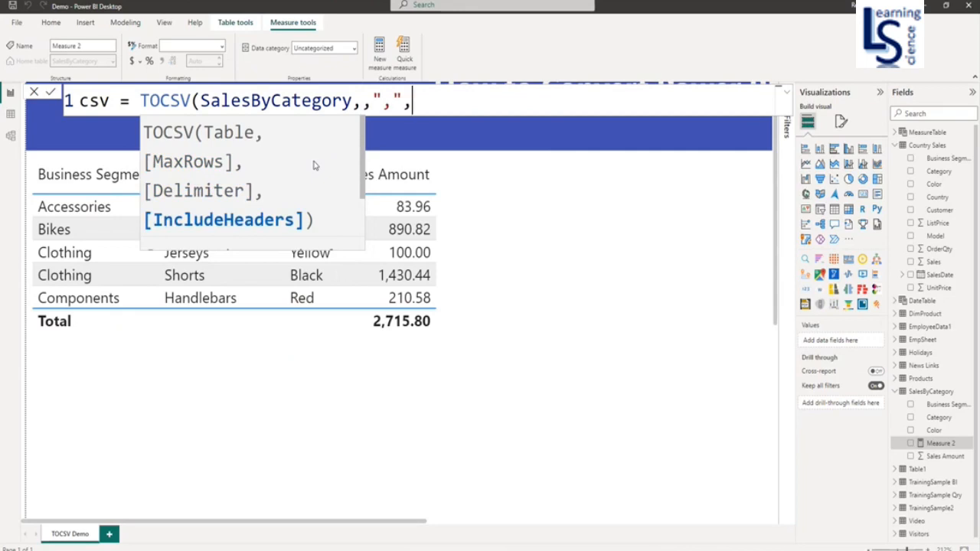
type("FALSE()")
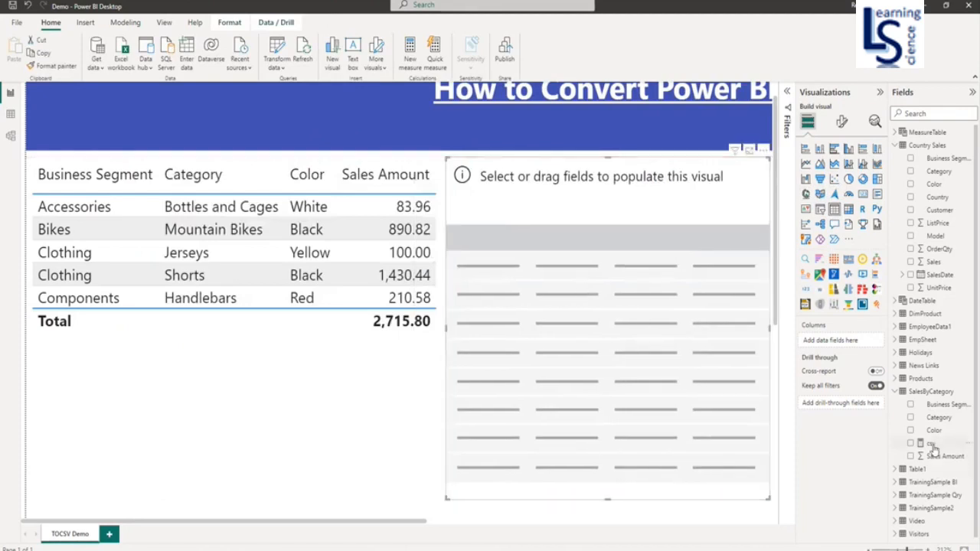
Step: Fill the second table visual with the csv measure showing comma-separated category rows
left_click(910, 444)
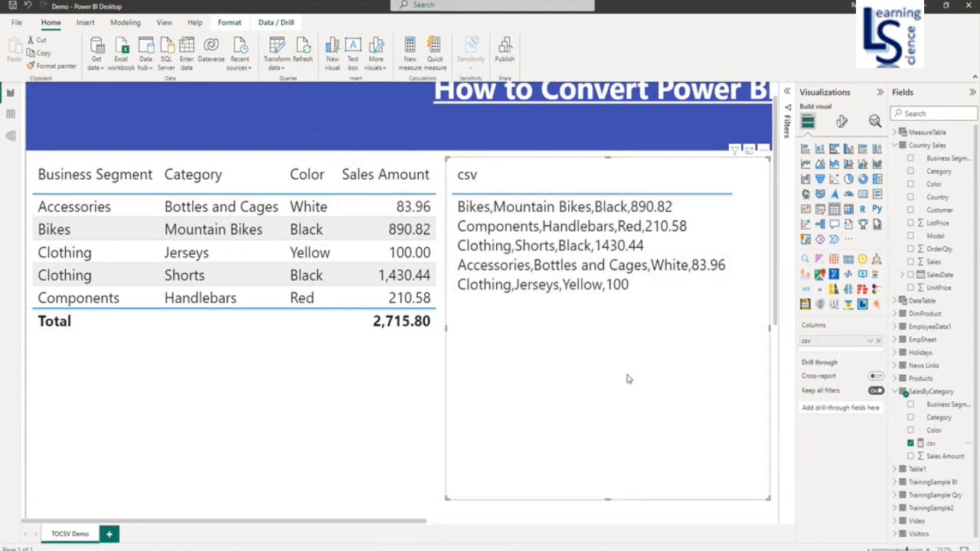
mouse_move(553, 340)
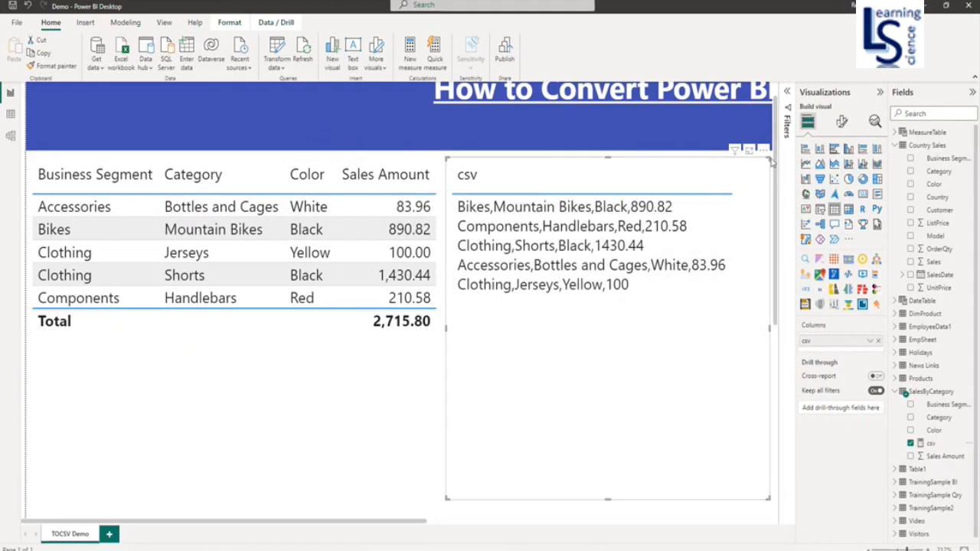
left_click(763, 150)
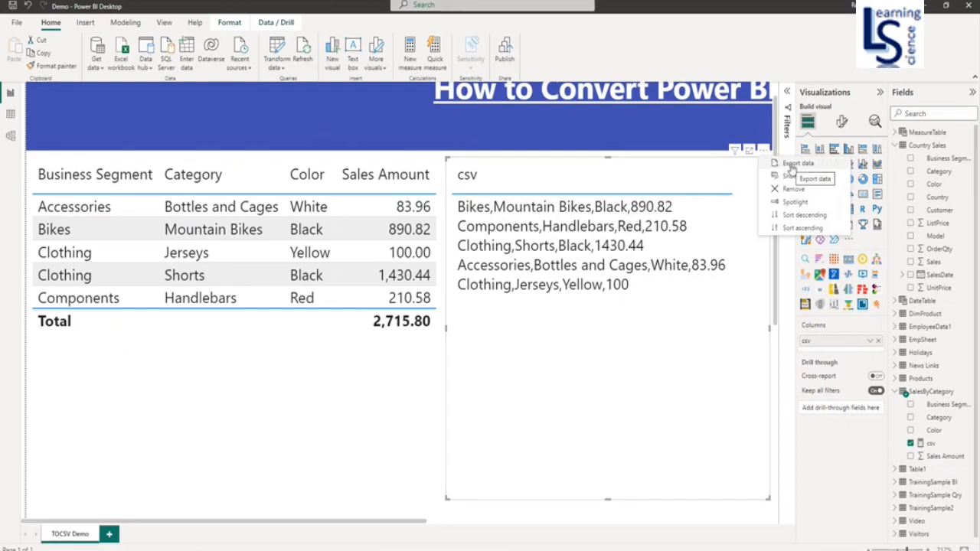
mouse_move(794, 170)
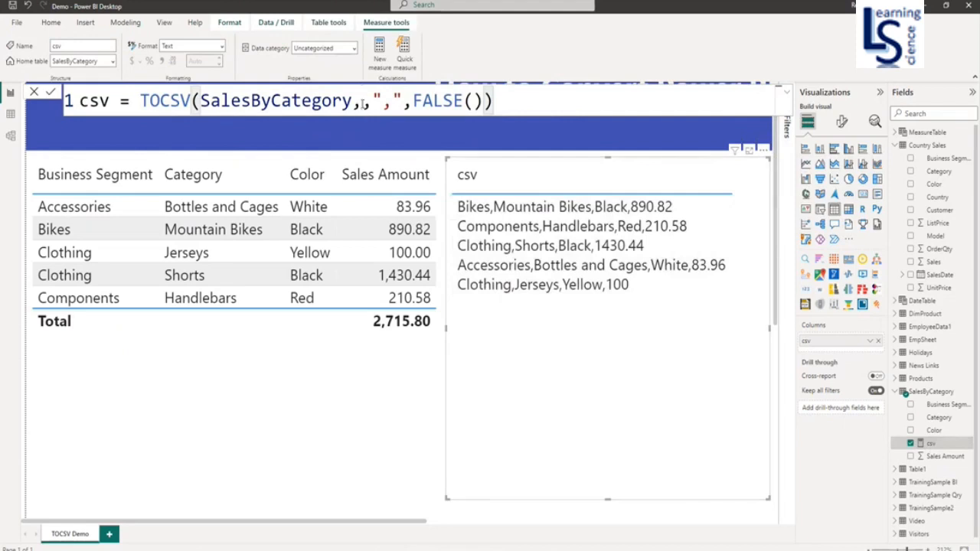
Step: Change the csv formula's MaxRows to 3 and headers argument to TRUE()
type("3")
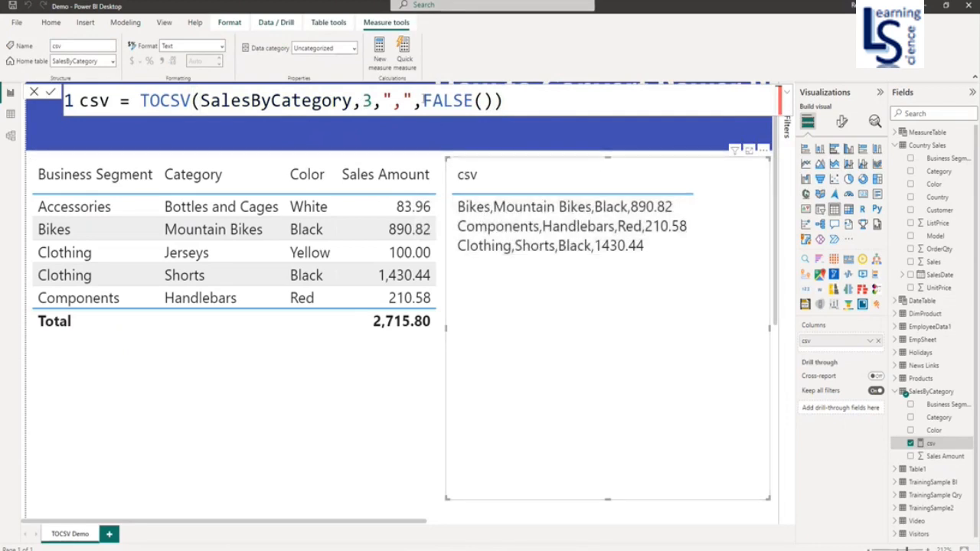
double_click(448, 101)
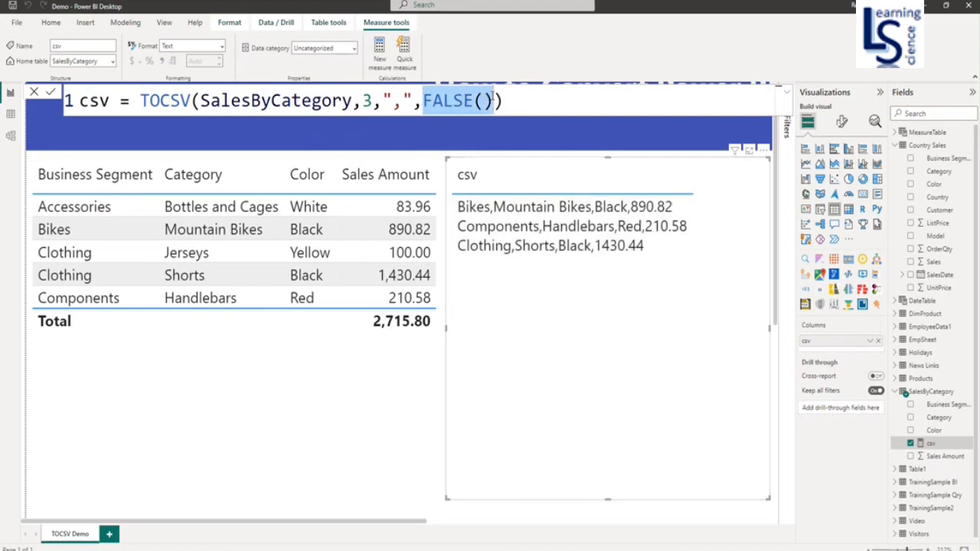
type("TRUE")
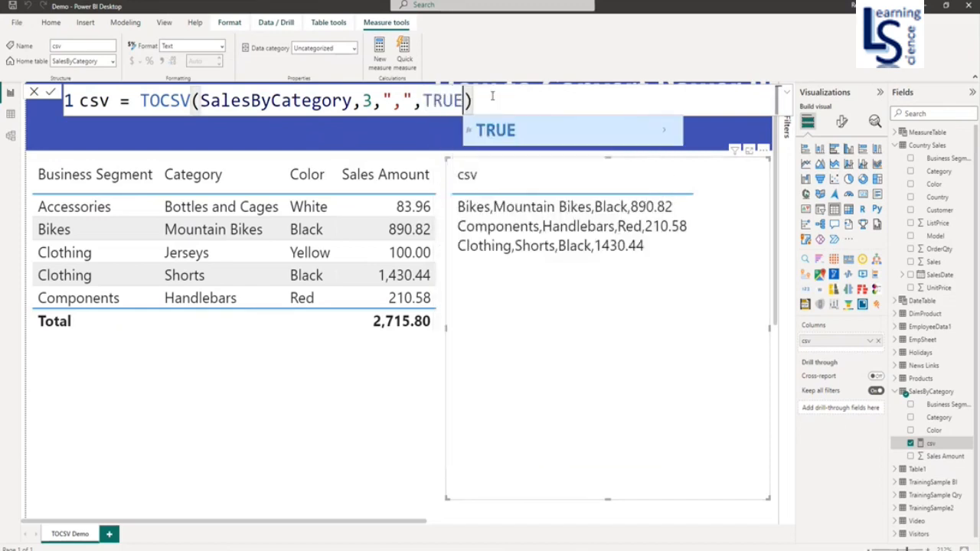
type("()")
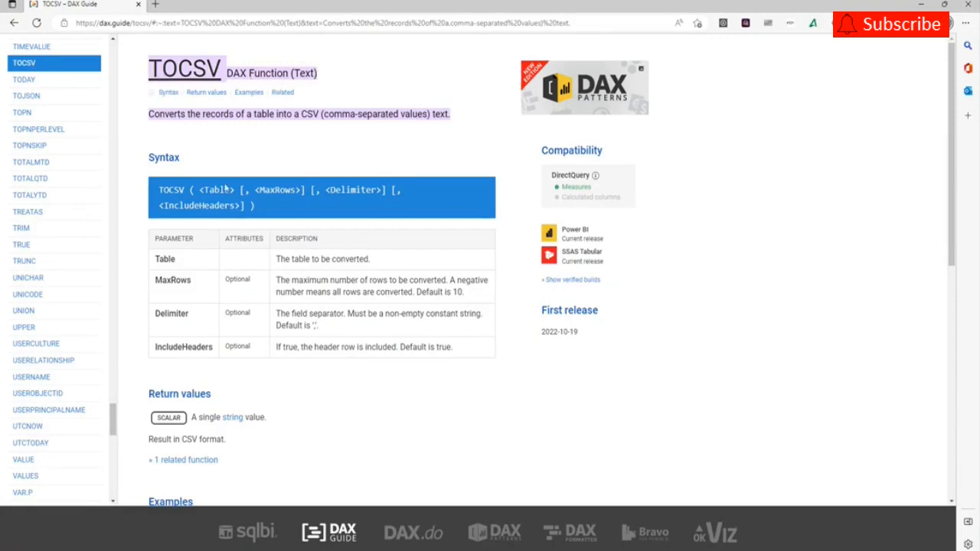
mouse_move(187, 349)
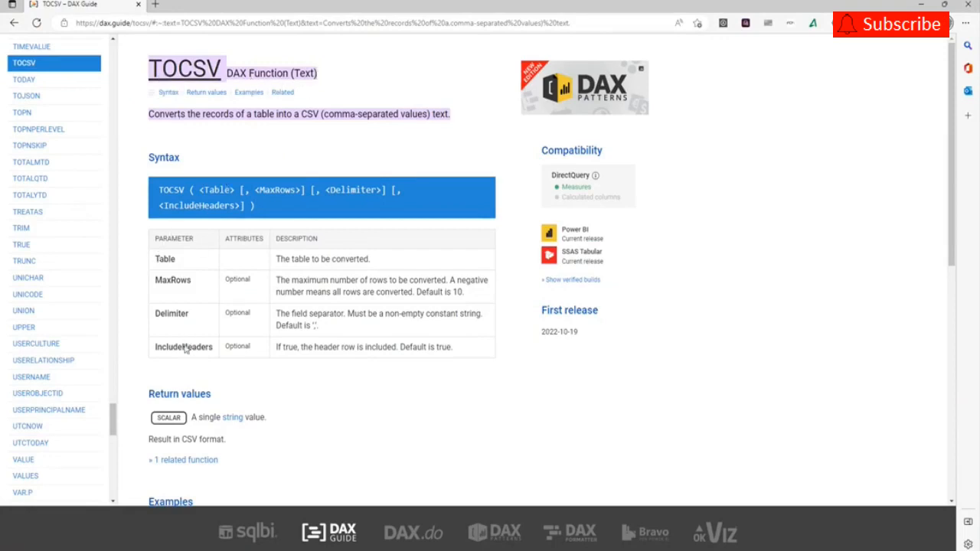
mouse_move(193, 298)
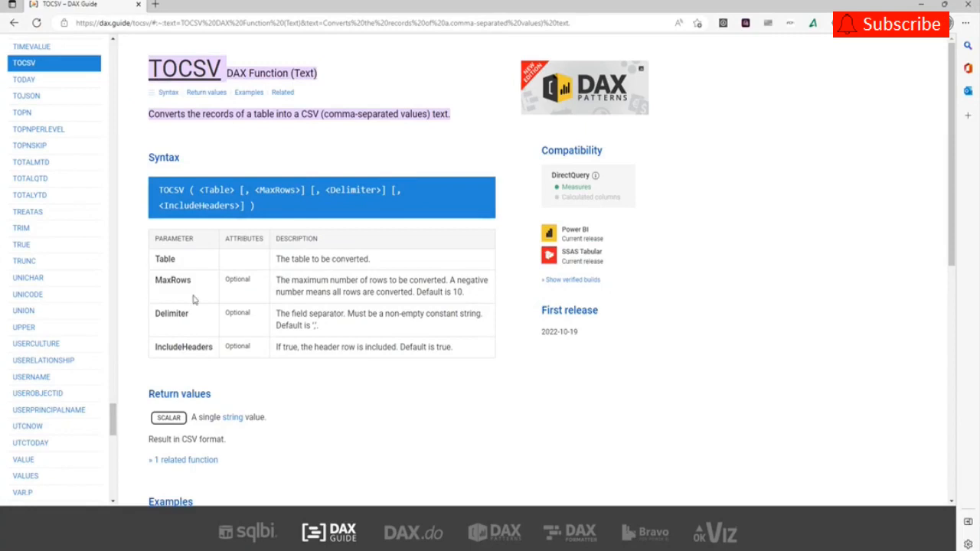